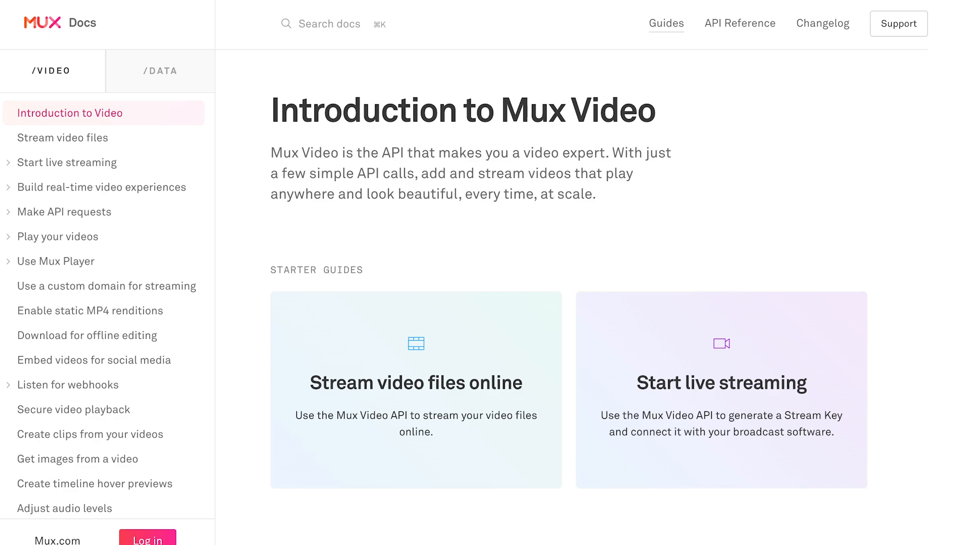
# Go from Mux Docs to the Mux.com homepage via the sidebar link.
pyautogui.click(43, 23)
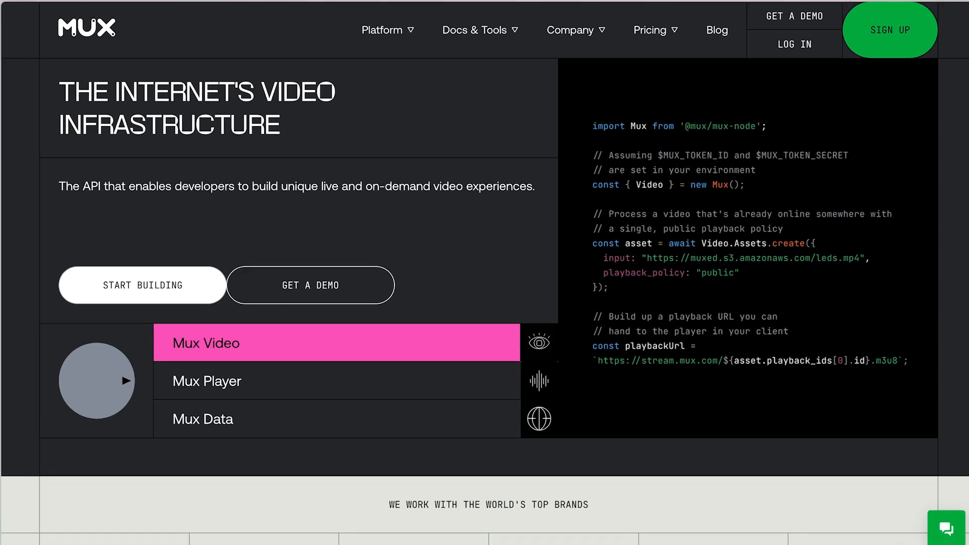
pyautogui.click(206, 382)
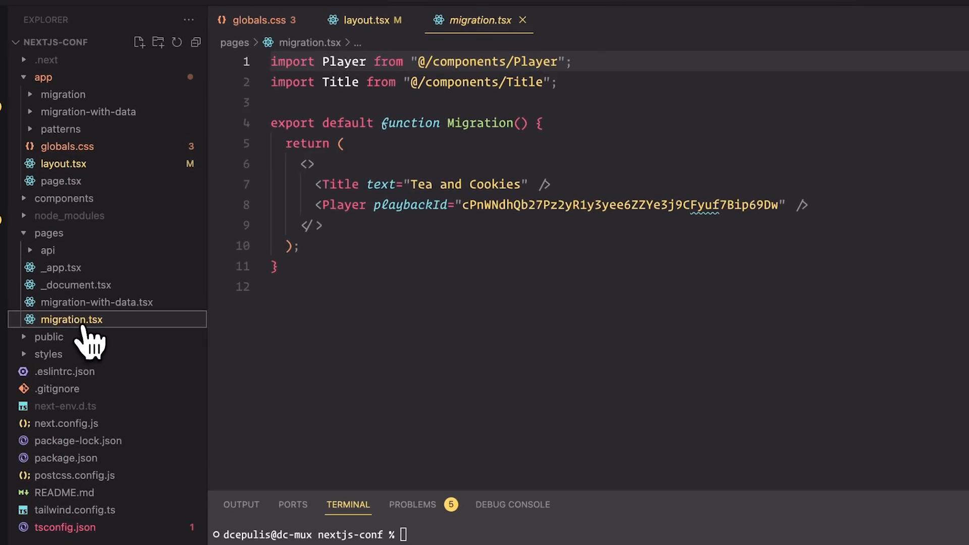
# Open the pages-router migration.tsx file from the Explorer.
pyautogui.click(64, 94)
pyautogui.write('"use client";')
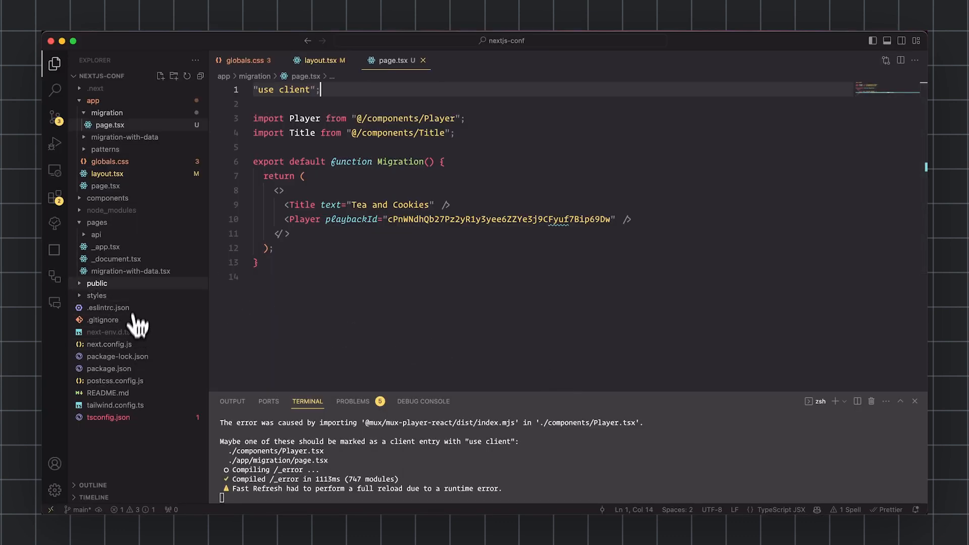
# Write an async Page that awaits the data and passes data.props.title and playbackId.
pyautogui.click(130, 270)
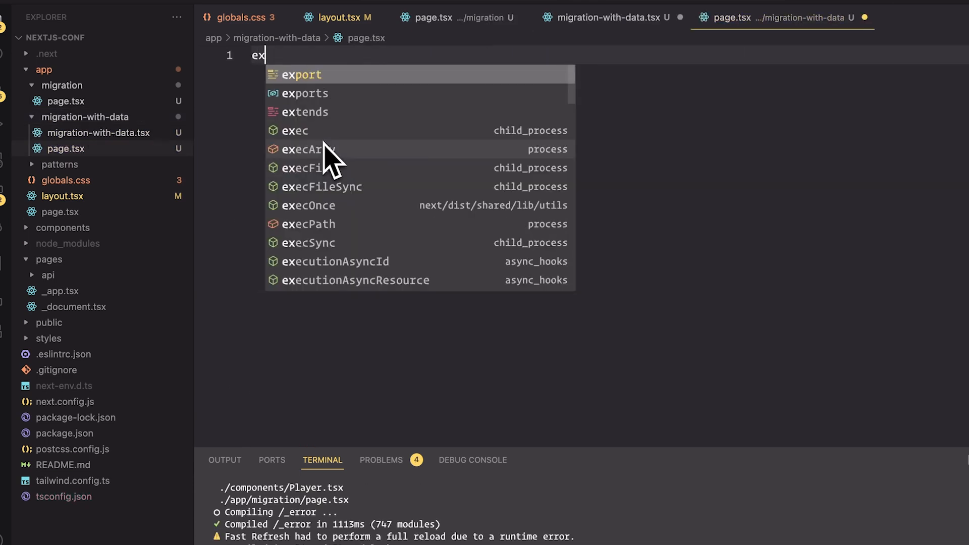
pyautogui.write('export default async function Page() {')
pyautogui.write('return <MigrationWithData />;')
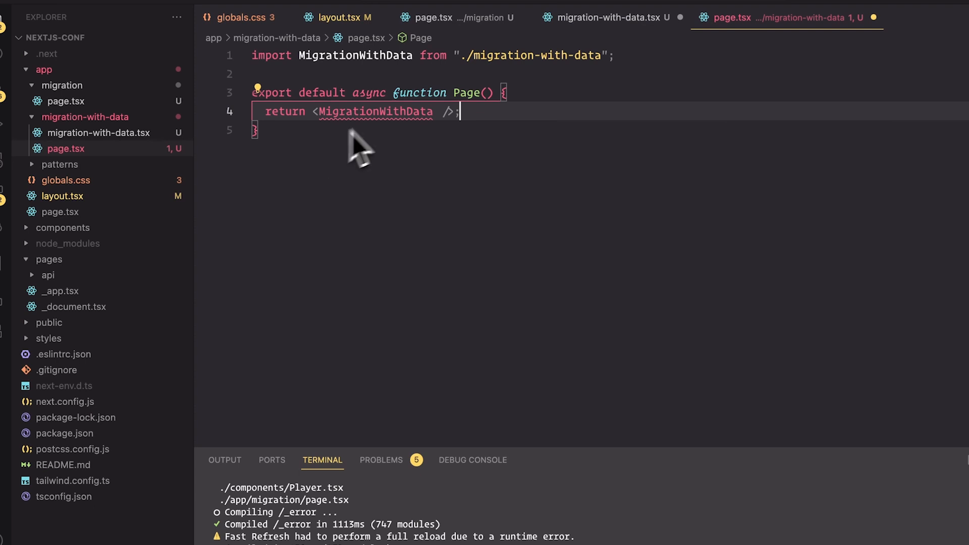
pyautogui.click(604, 17)
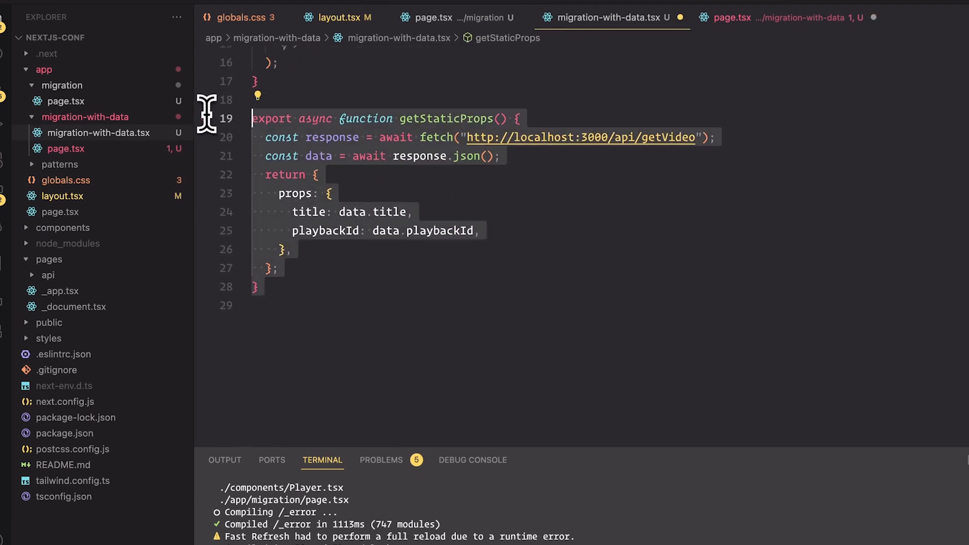
pyautogui.click(742, 17)
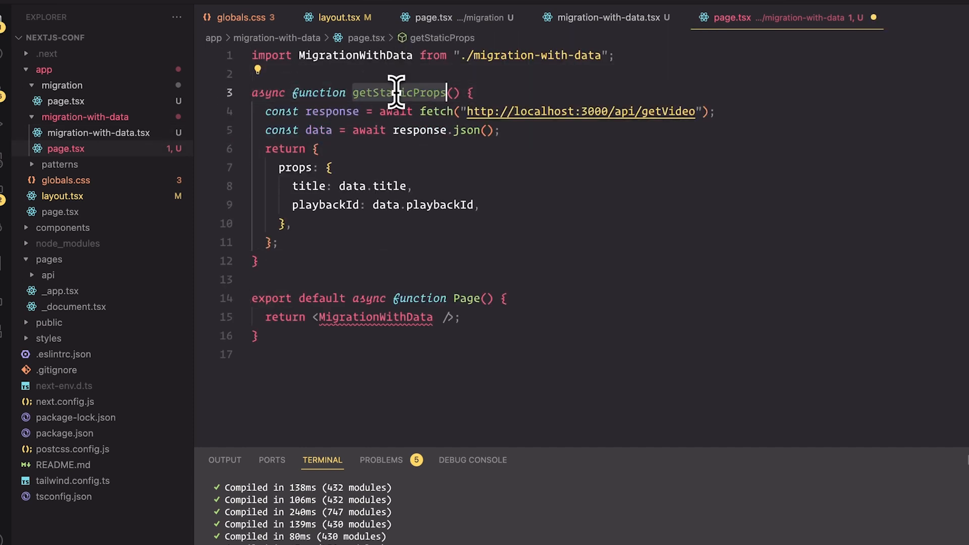
pyautogui.write('const data = await getData();')
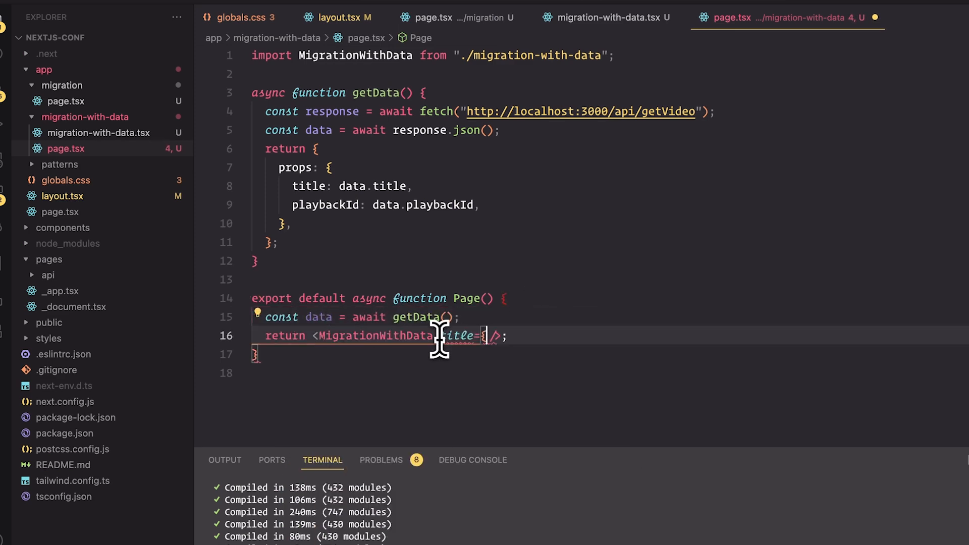
pyautogui.write('data.props.title} playback')
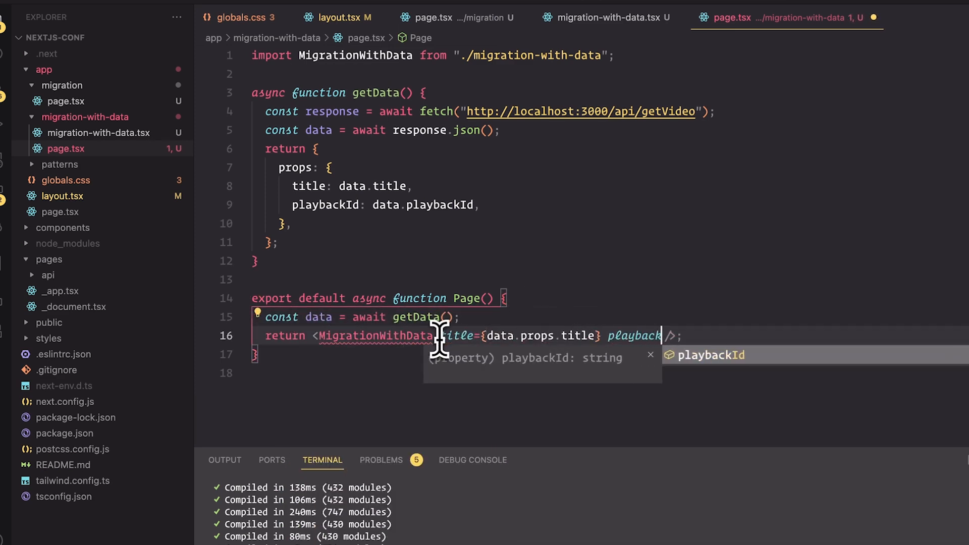
pyautogui.write('={data.props.play')
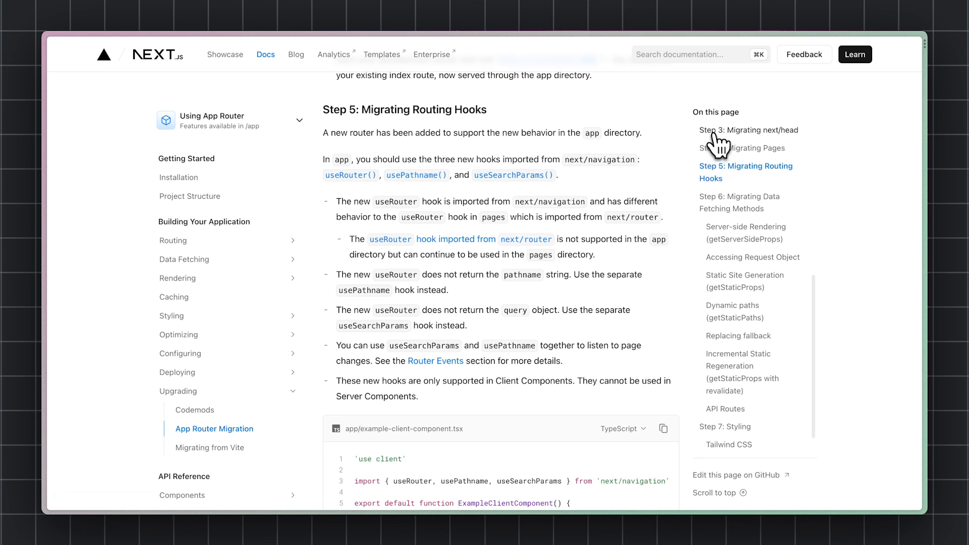
# Jump to the guide's next/head migration step from On this page.
pyautogui.click(750, 130)
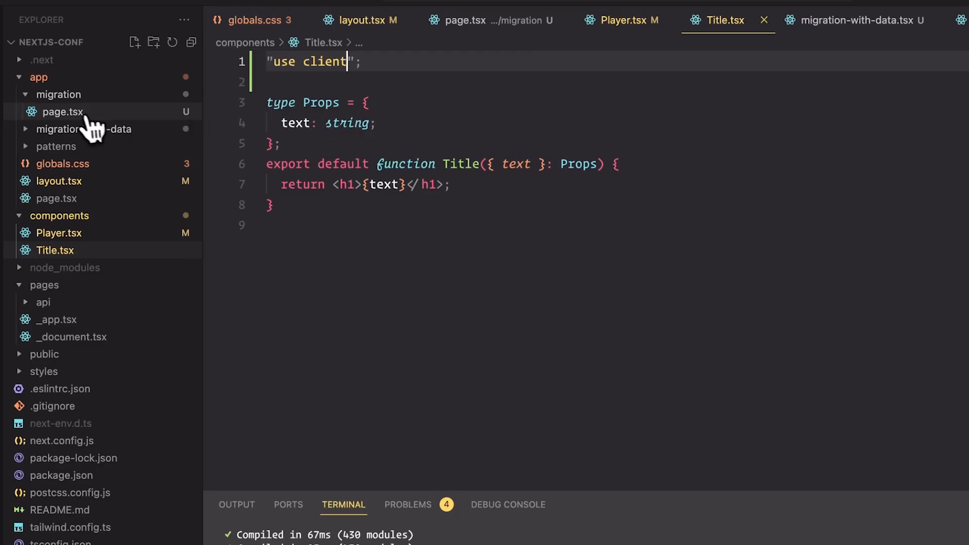
# Delete the "use client" line from app/migration/page.tsx and Player.tsx.
pyautogui.click(465, 20)
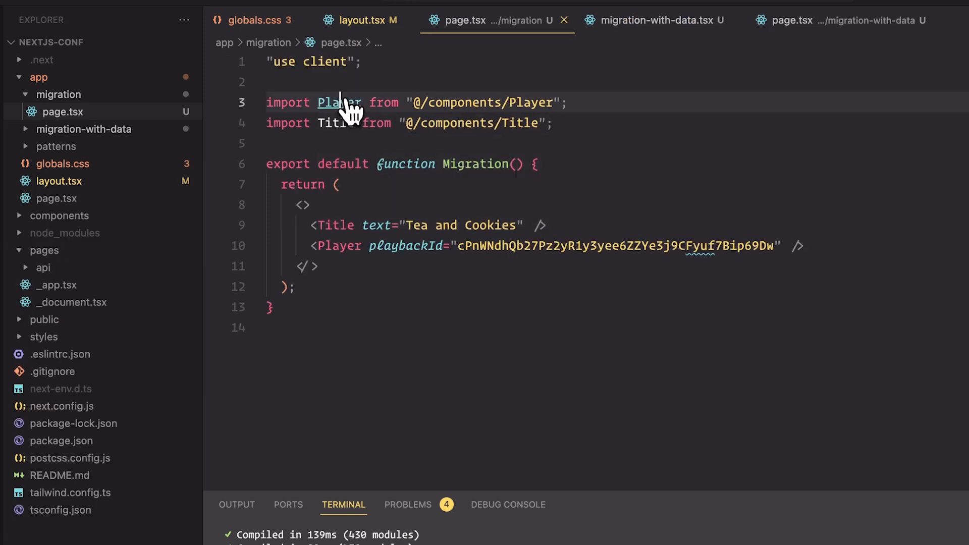
pyautogui.click(335, 103)
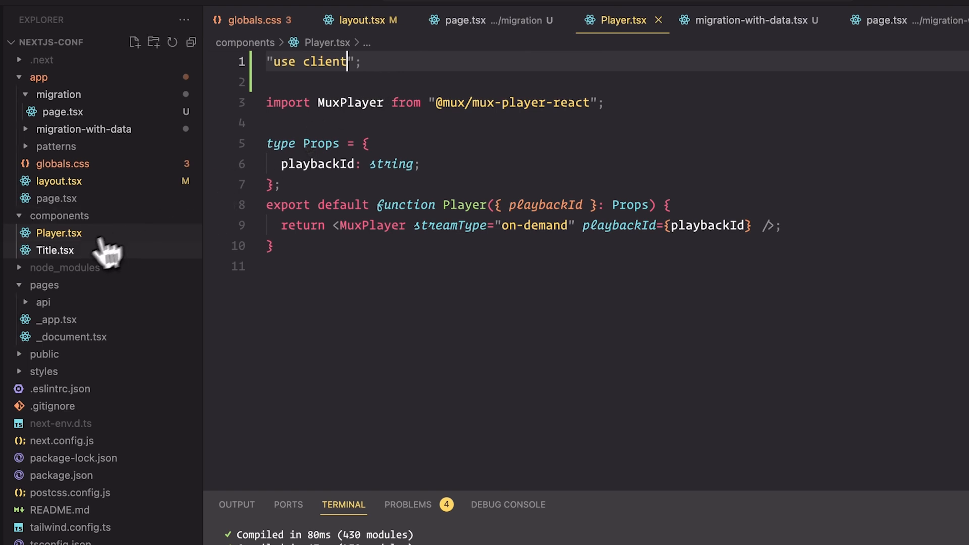
pyautogui.click(56, 250)
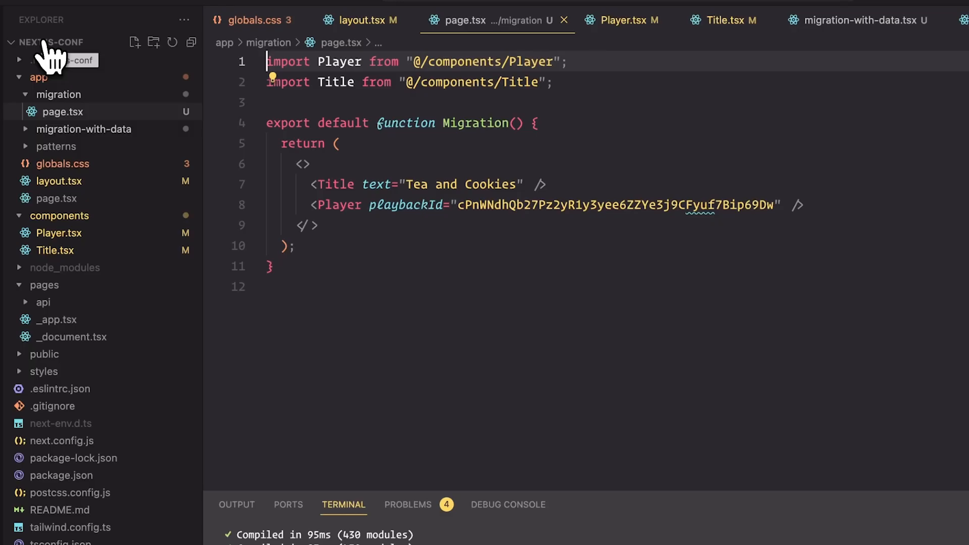
pyautogui.click(59, 233)
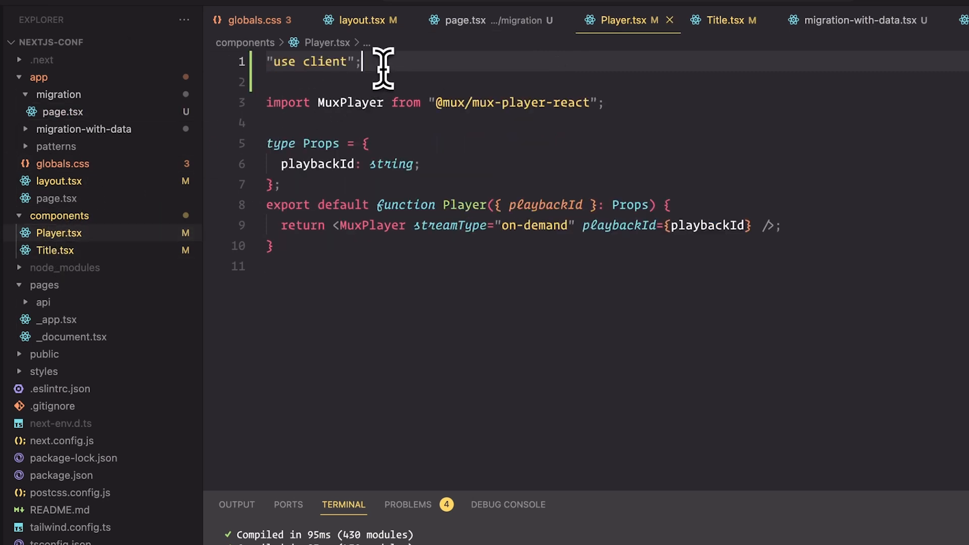
pyautogui.press('Backspace')
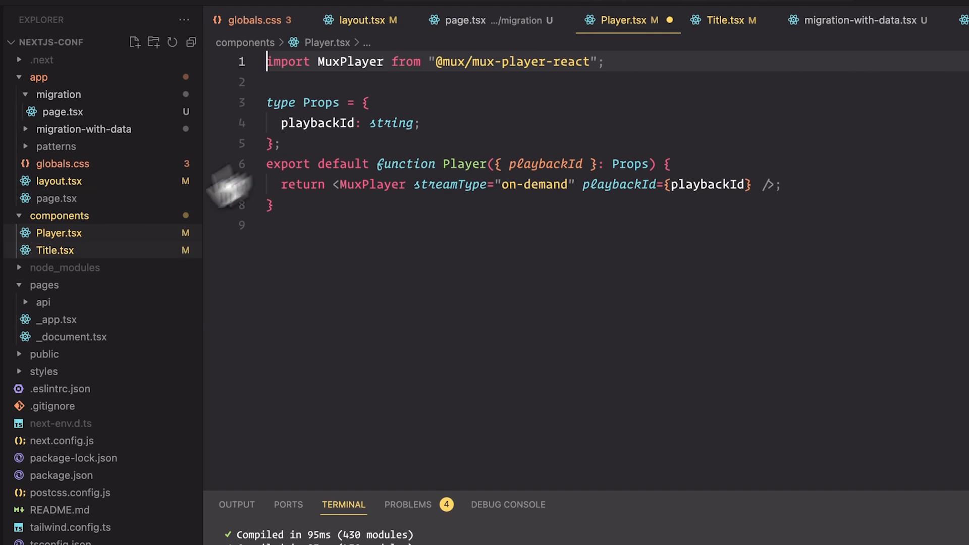
pyautogui.click(729, 20)
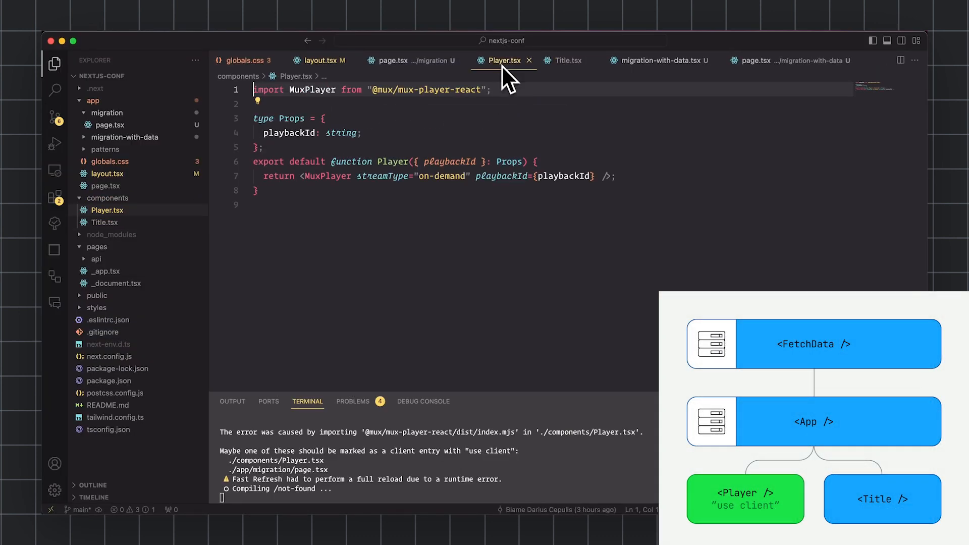
# Restore the "use client"; directive at the top of Player.tsx.
pyautogui.write('"use client";')
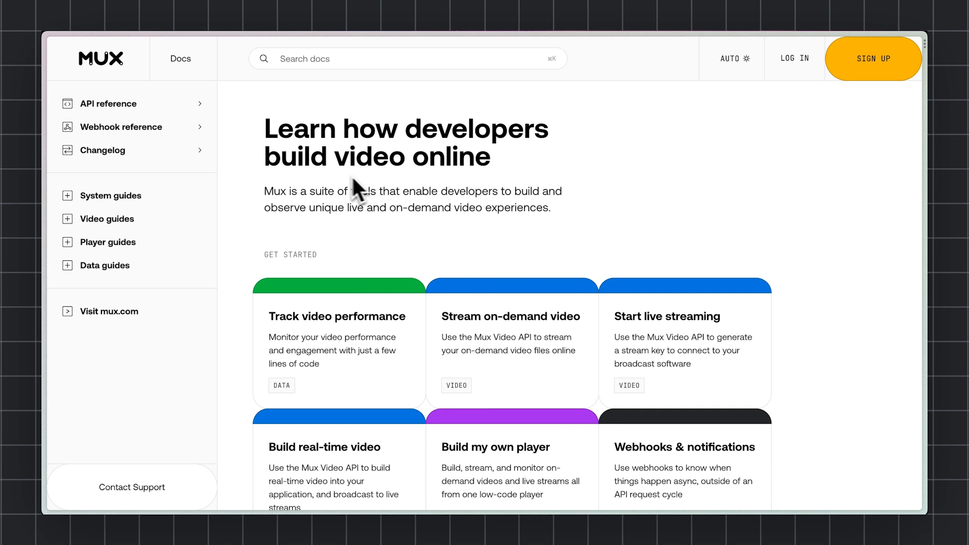
# Open page.tsx under app/patterns/1-convert-library in the Explorer.
pyautogui.click(105, 151)
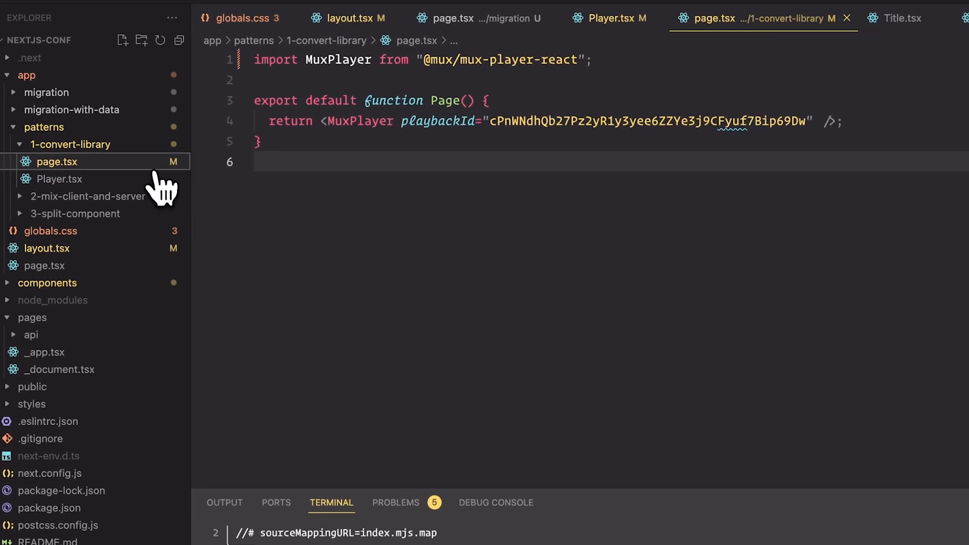
pyautogui.click(60, 179)
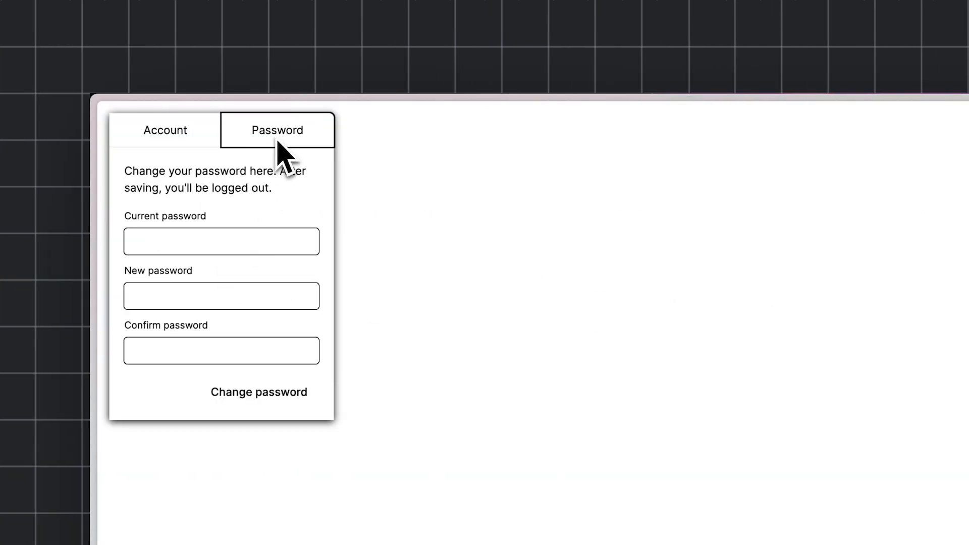
# View the Password change form, then return to the Account tab.
pyautogui.click(165, 130)
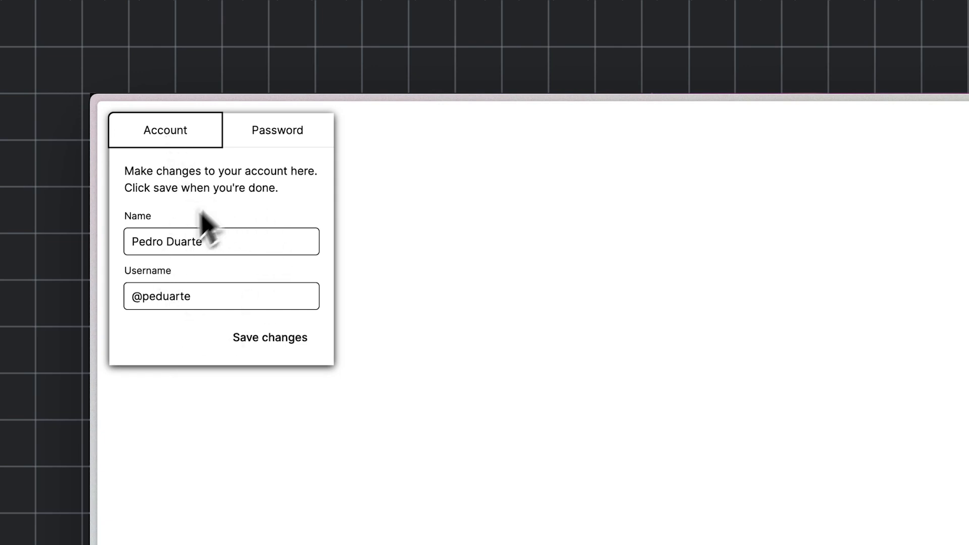
pyautogui.click(277, 130)
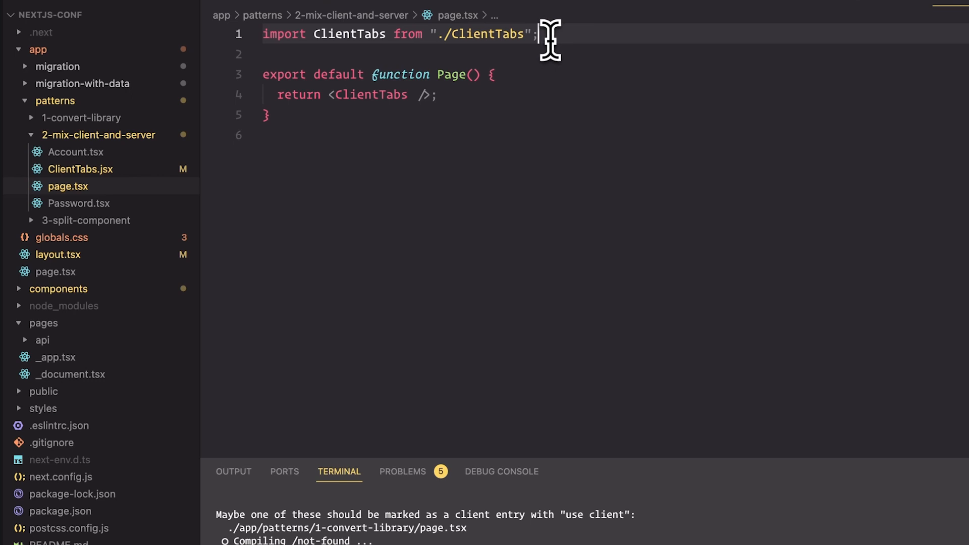
# Import Account and Password in page.tsx and pass them to ClientTabs as props.
pyautogui.write("import Account from './Account")
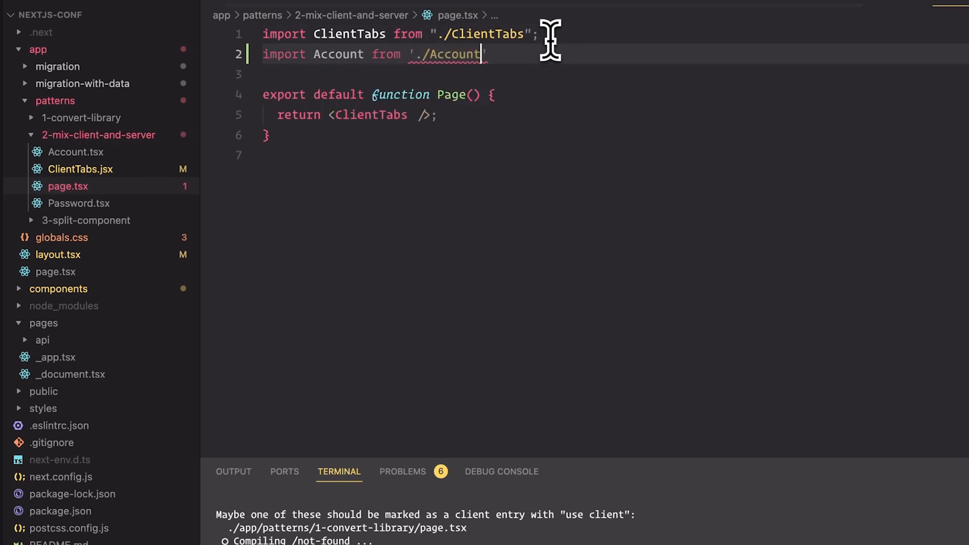
pyautogui.write("import Password from './Password")
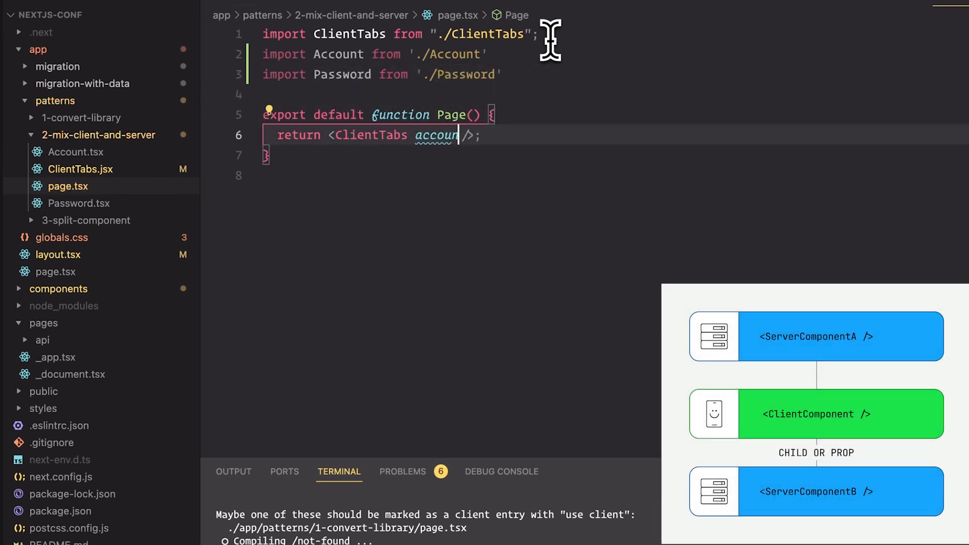
pyautogui.write('={<Acccount />}')
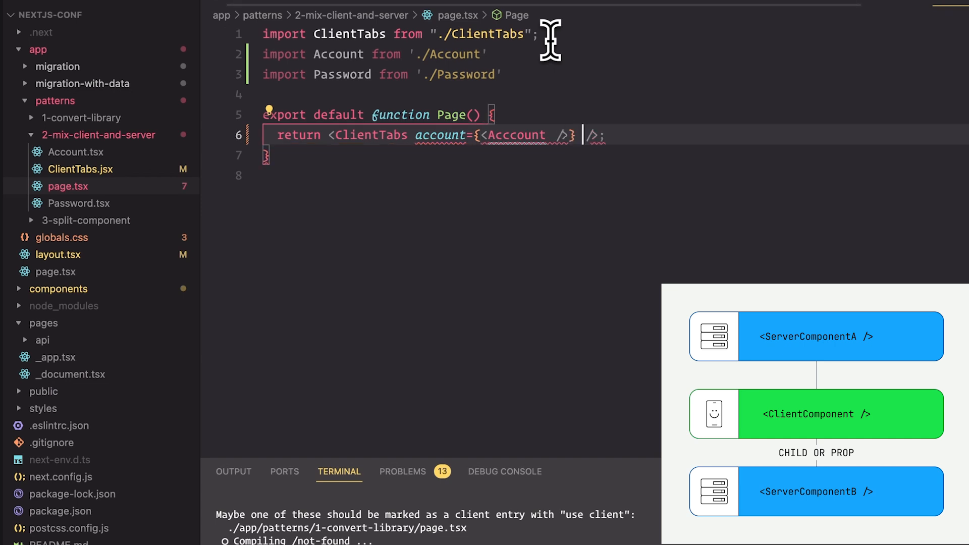
pyautogui.write('password={<Password />}')
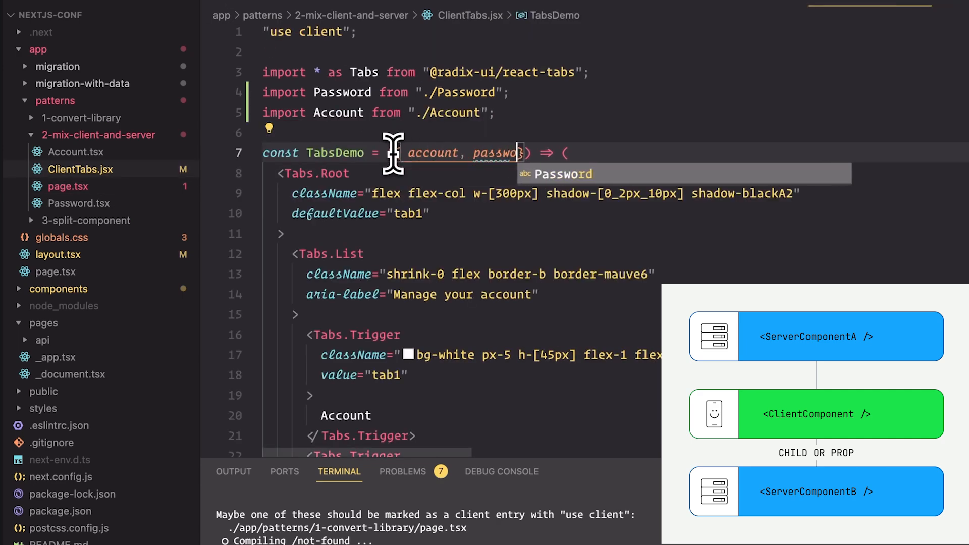
pyautogui.scroll(-3)
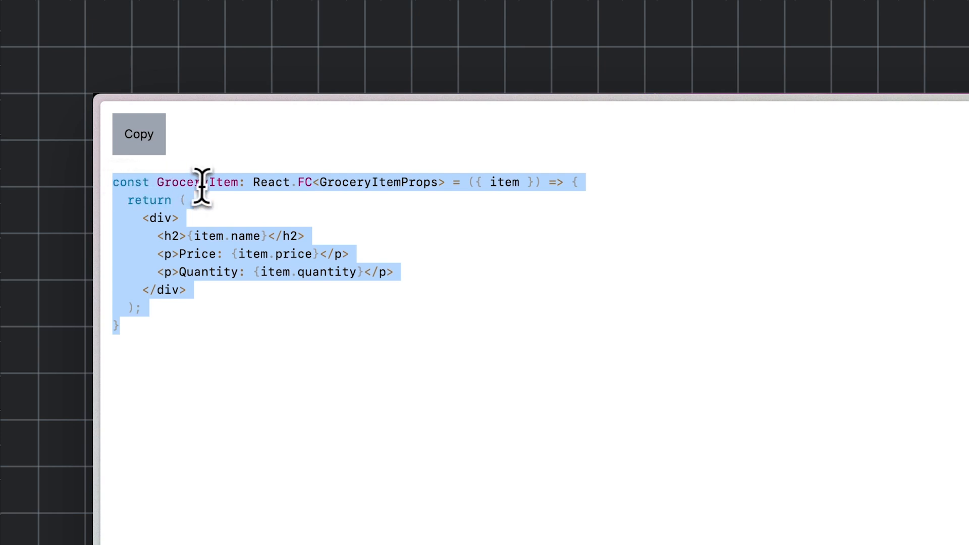
# Clear the selection in the GroceryItem sample and copy it with Copy.
pyautogui.click(138, 134)
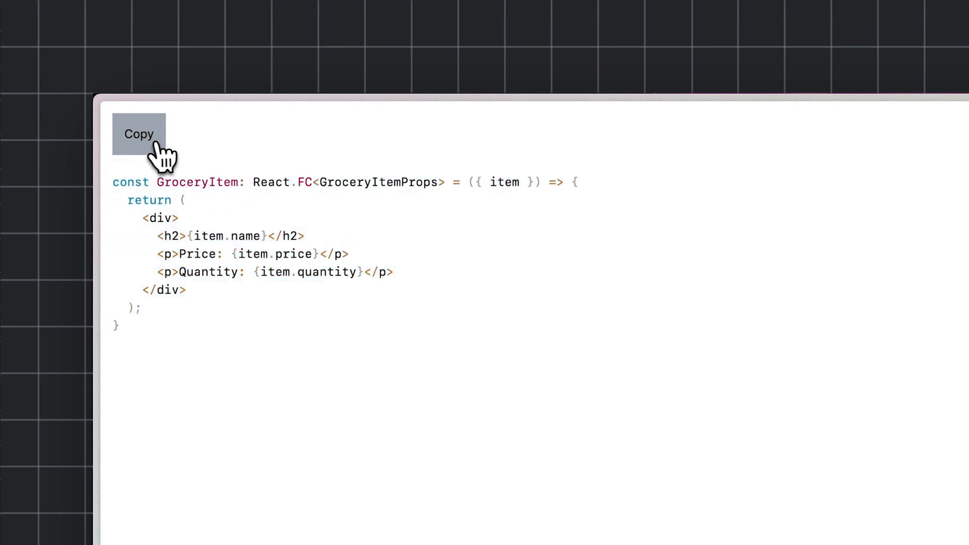
pyautogui.click(138, 134)
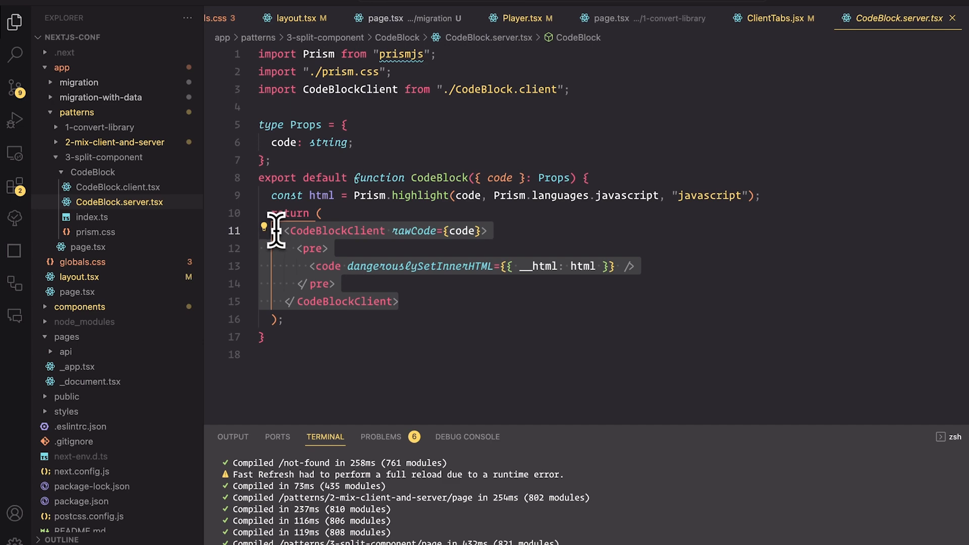
# Jump from CodeBlockClient in CodeBlock.server.tsx to its definition in CodeBlock.client.tsx.
pyautogui.click(350, 230)
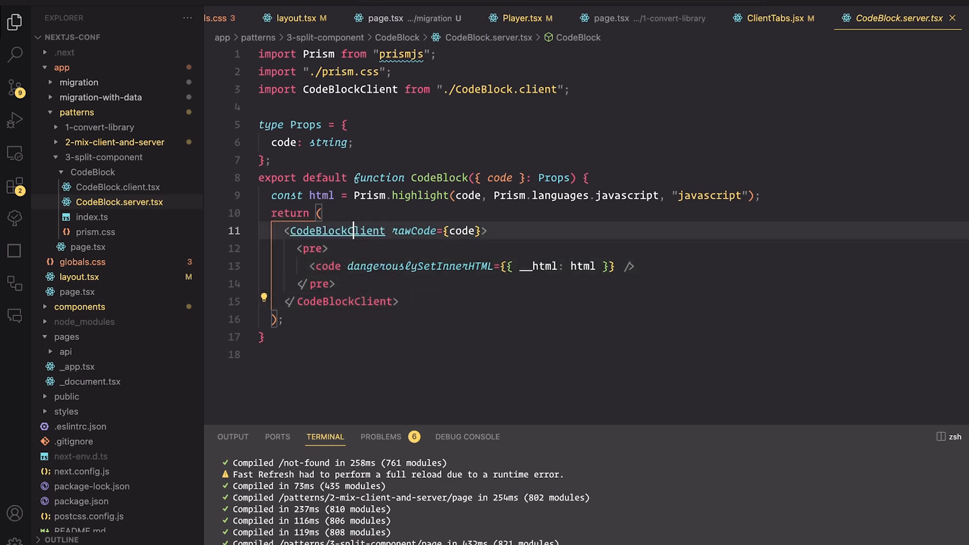
pyautogui.click(123, 187)
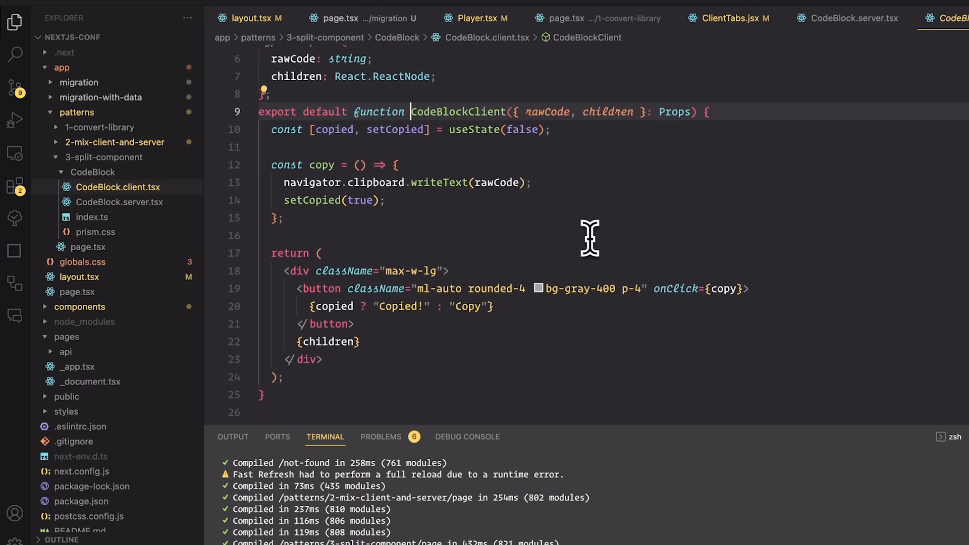
pyautogui.scroll(-3)
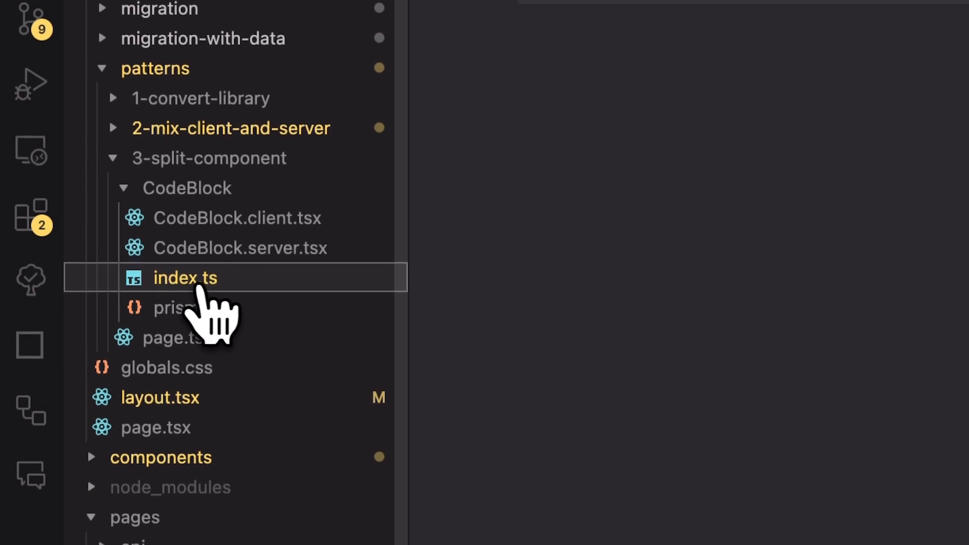
# View the CodeBlock index.ts barrel, then select CodeBlock's import in 3-split-component page.tsx.
pyautogui.click(185, 278)
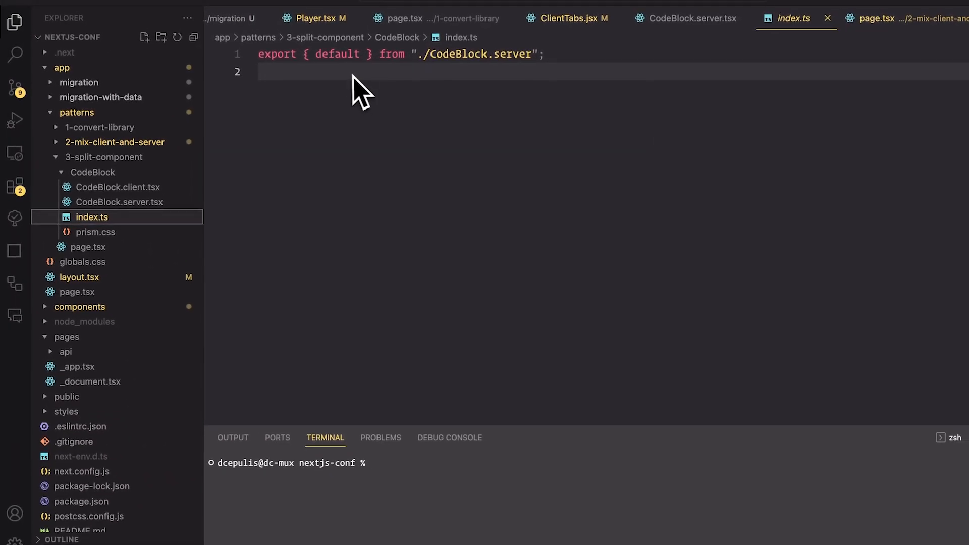
pyautogui.moveTo(529, 93)
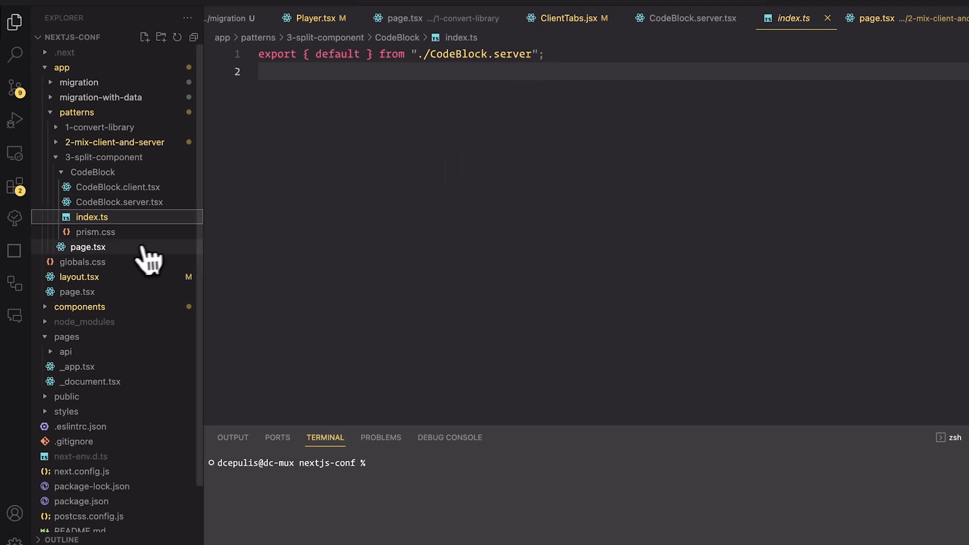
pyautogui.click(89, 247)
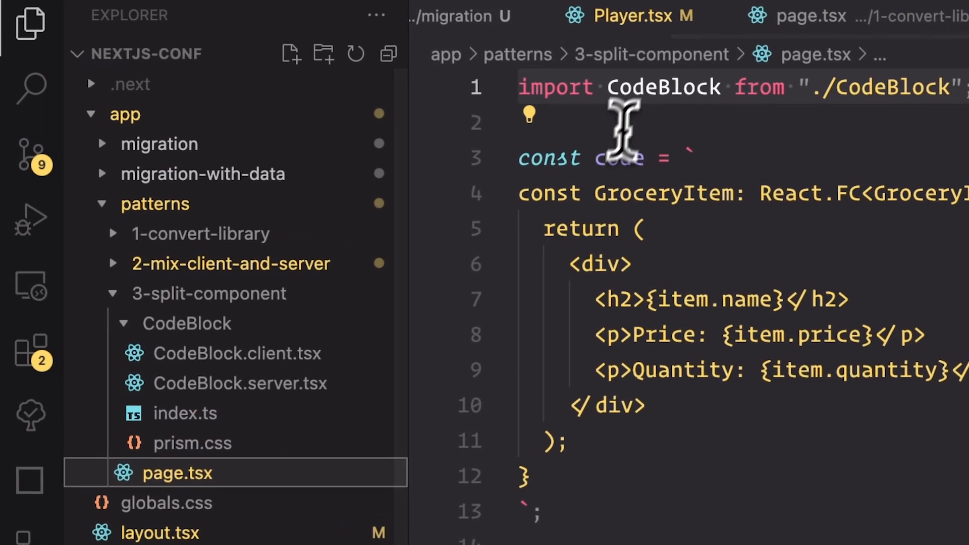
pyautogui.doubleClick(664, 87)
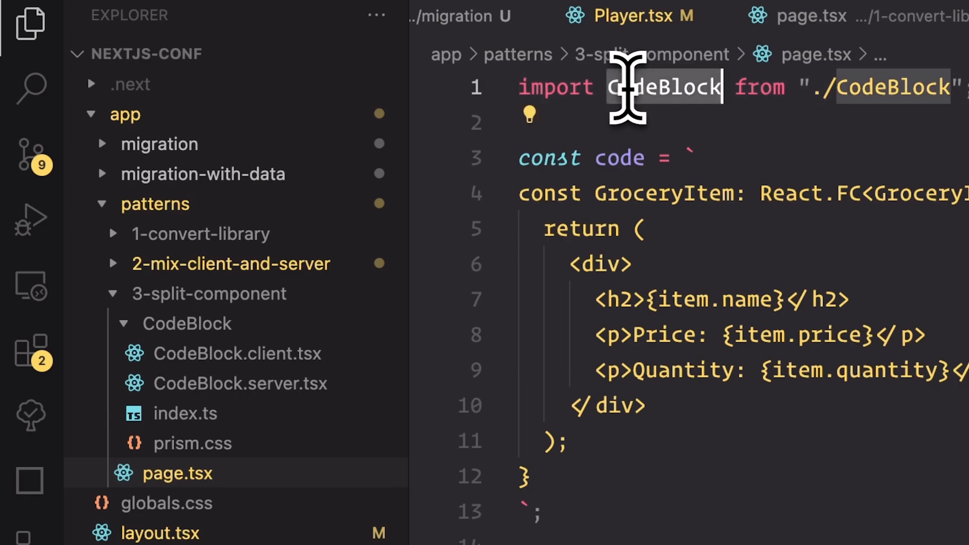